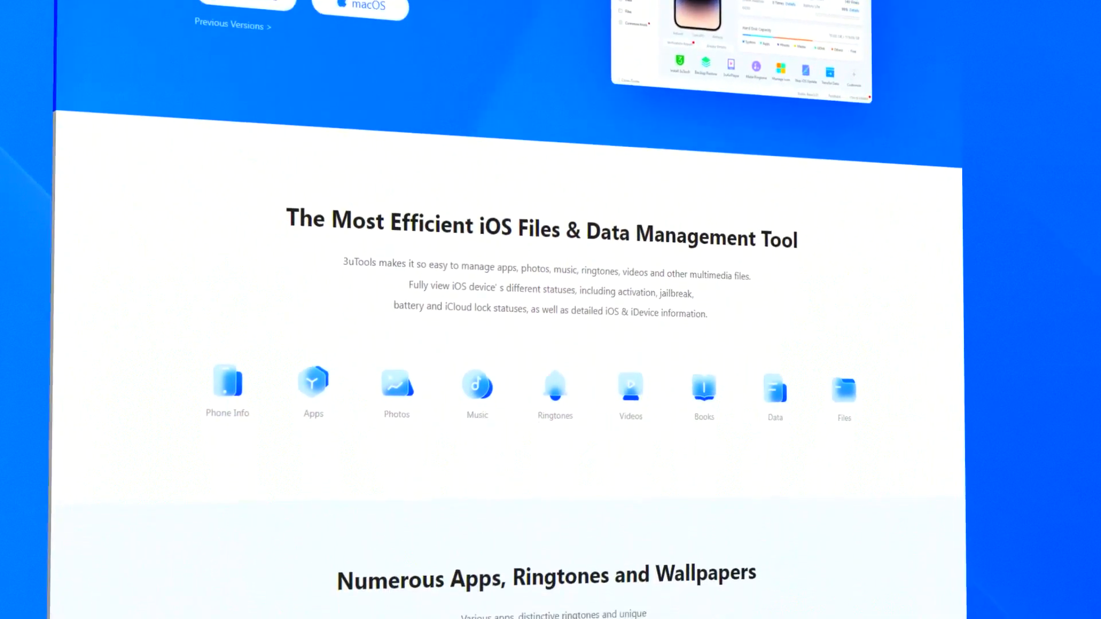
scroll(down, 3)
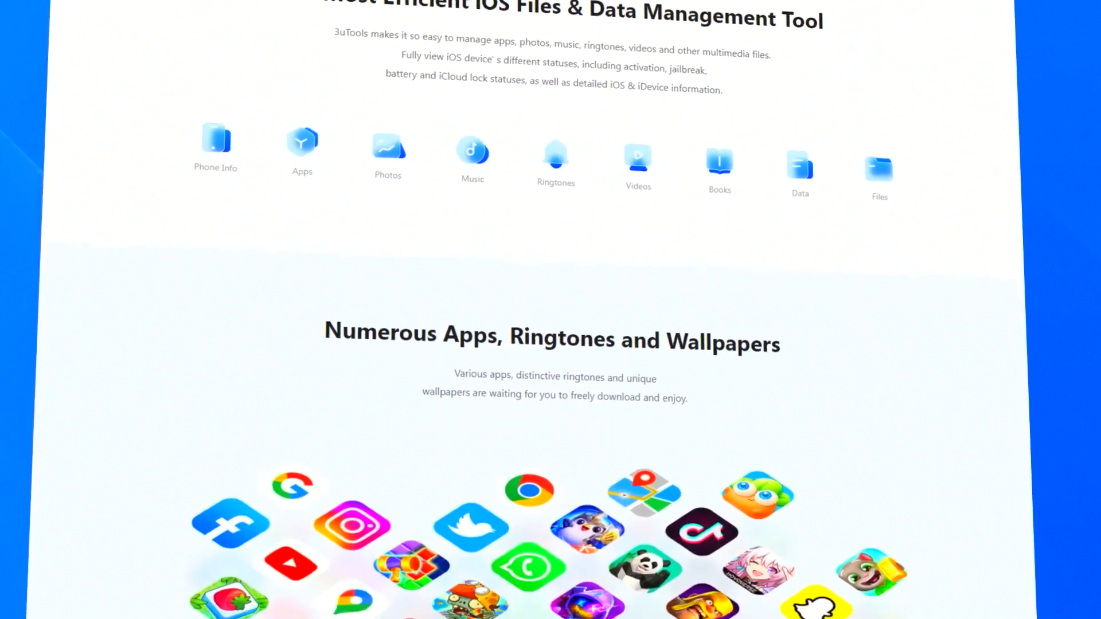
scroll(up, 3)
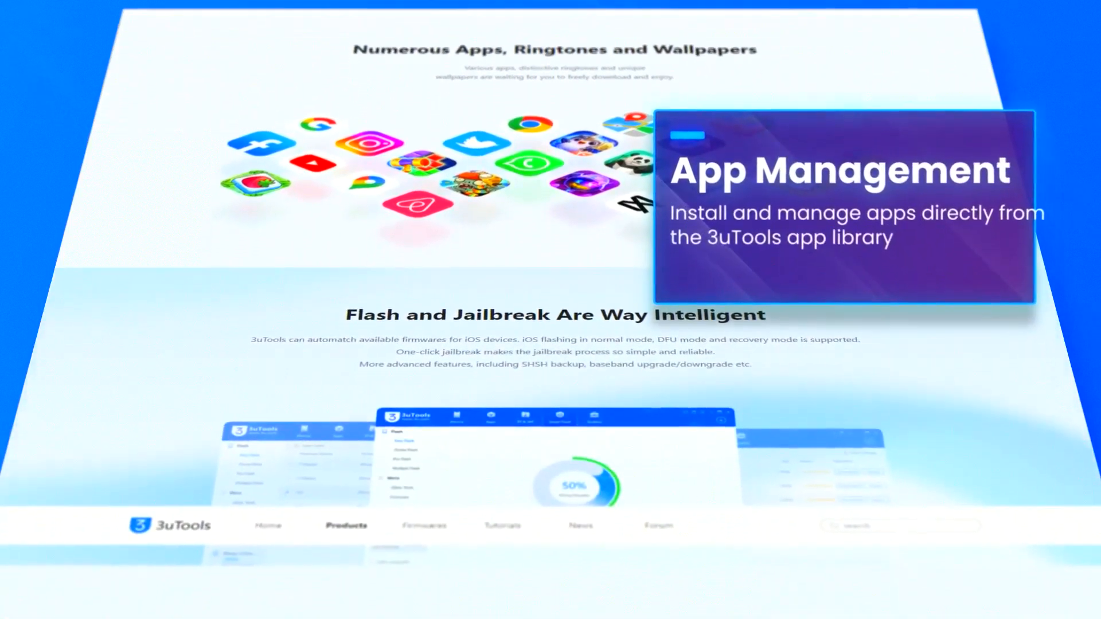
scroll(down, 3)
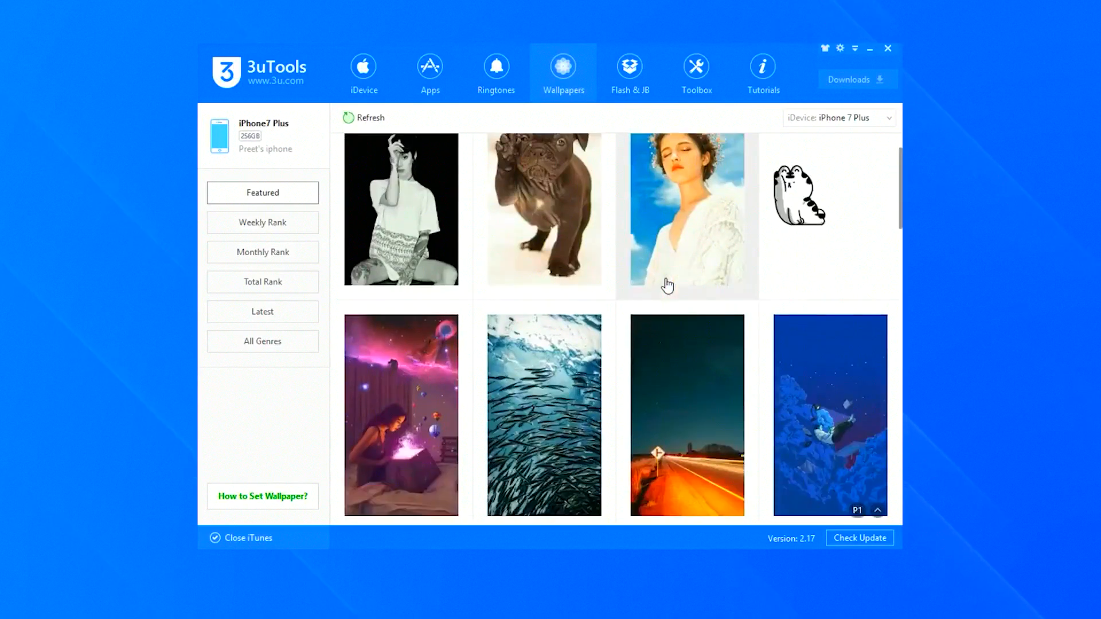
scroll(down, 3)
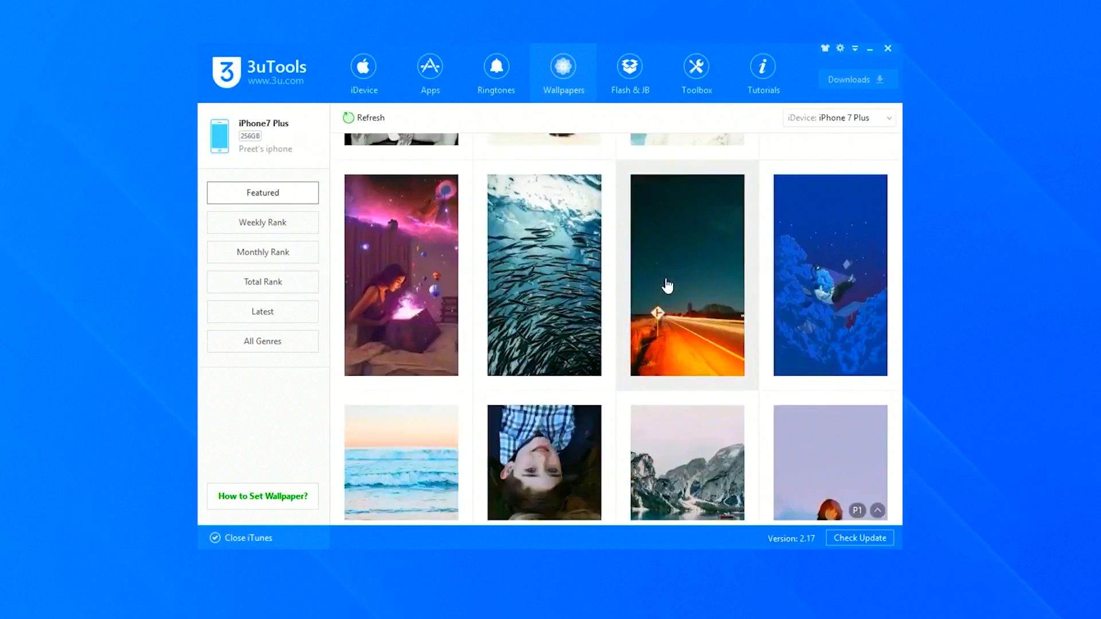